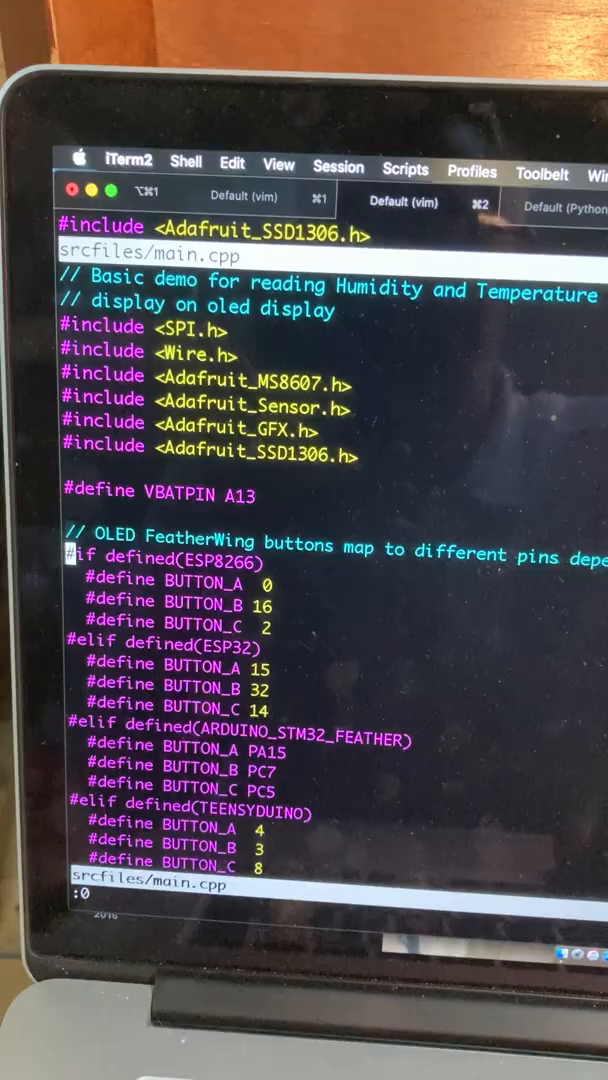
{"action": "scroll", "scroll_direction": "down", "scroll_amount": 3}
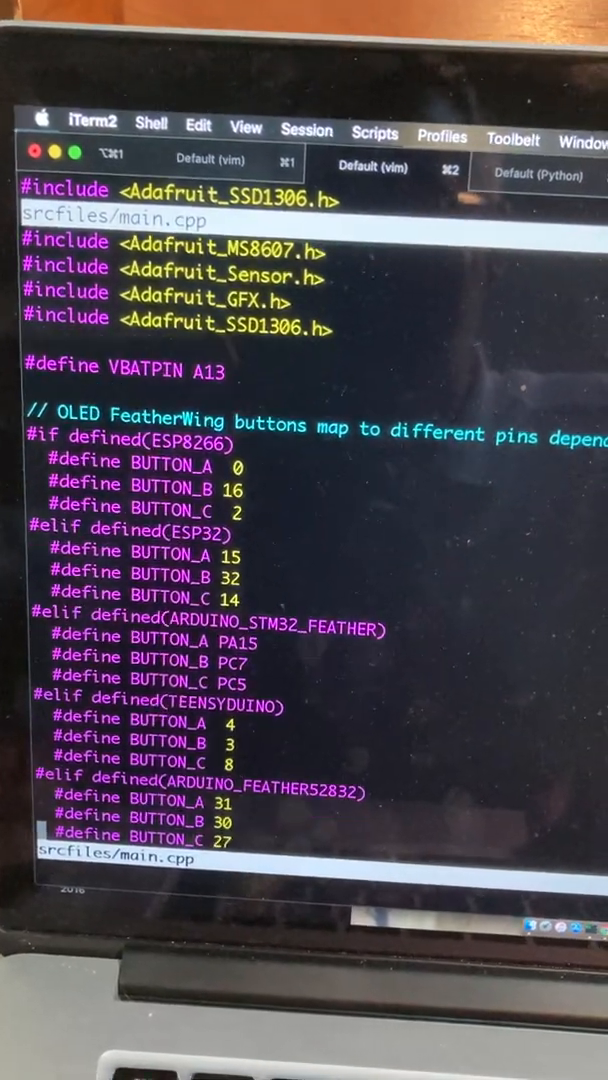
{"action": "scroll", "scroll_direction": "down", "scroll_amount": 3}
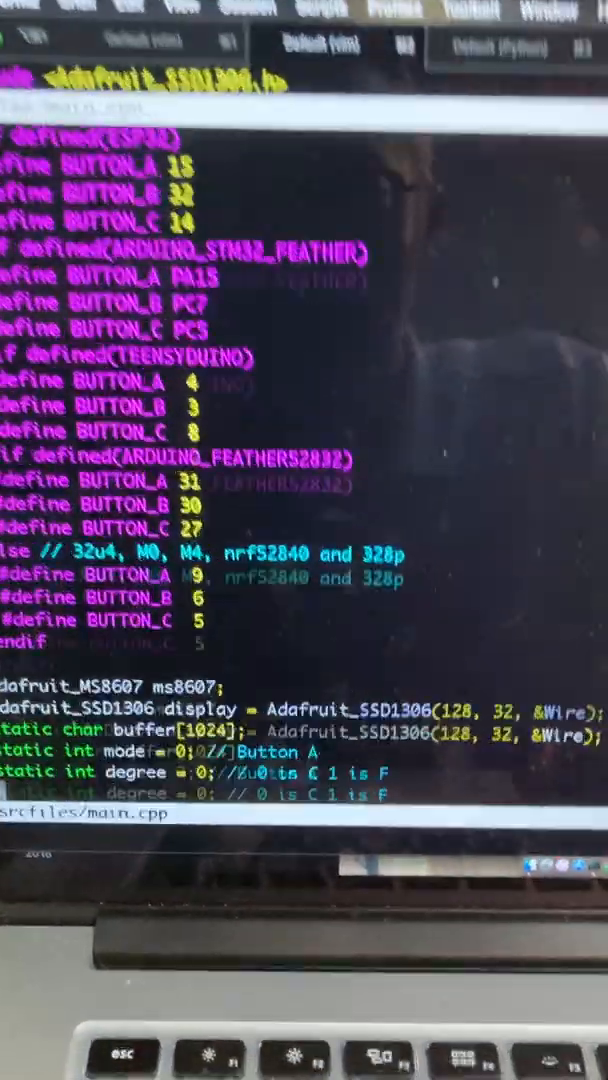
{"action": "scroll", "scroll_direction": "down", "scroll_amount": 3}
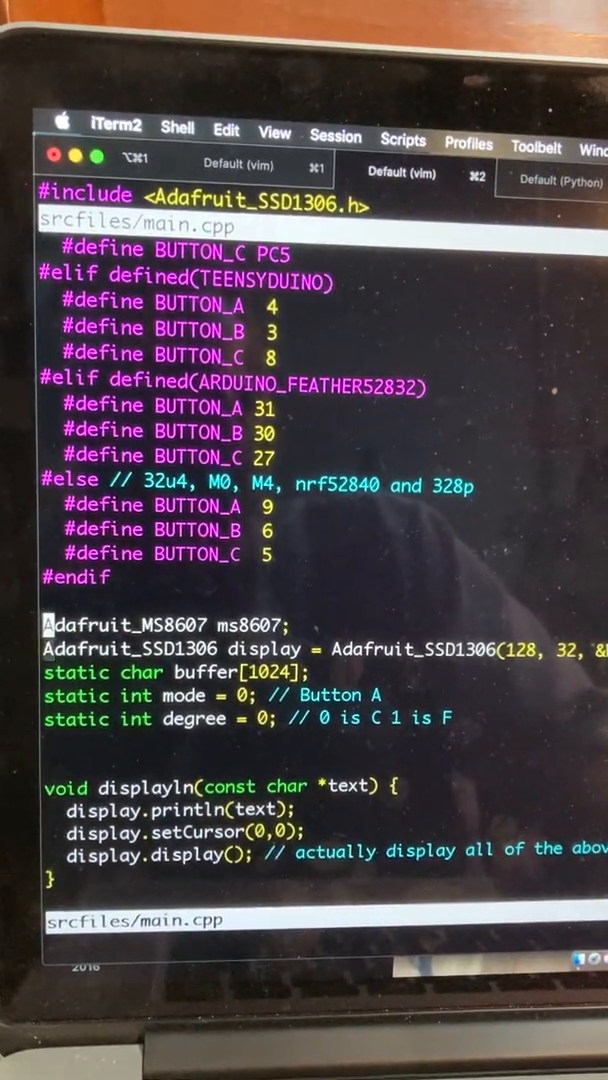
{"action": "scroll", "scroll_direction": "down", "scroll_amount": 3}
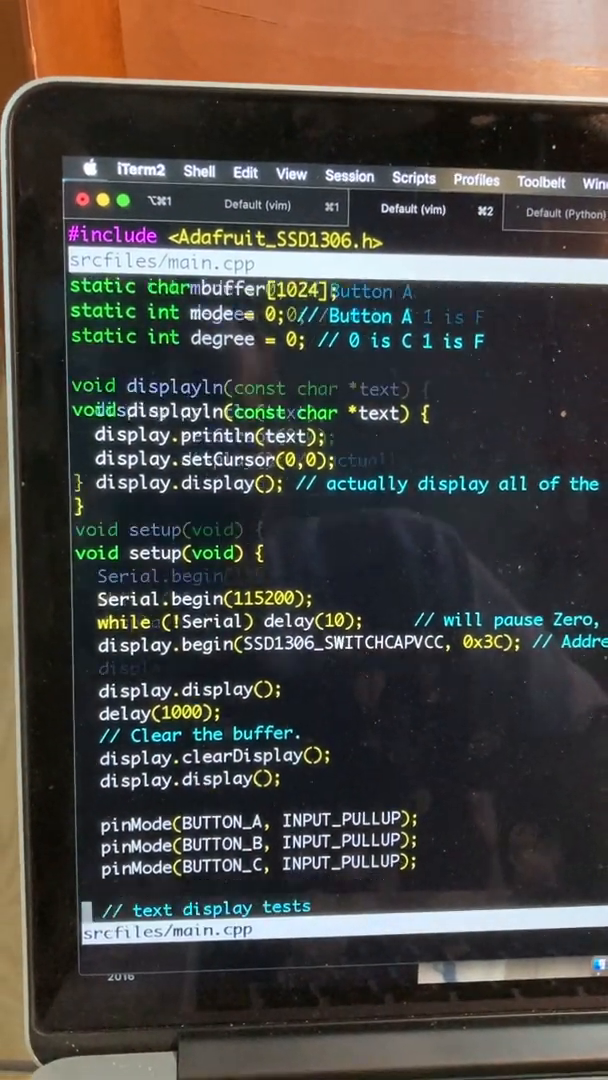
{"action": "scroll", "scroll_direction": "down", "scroll_amount": 3}
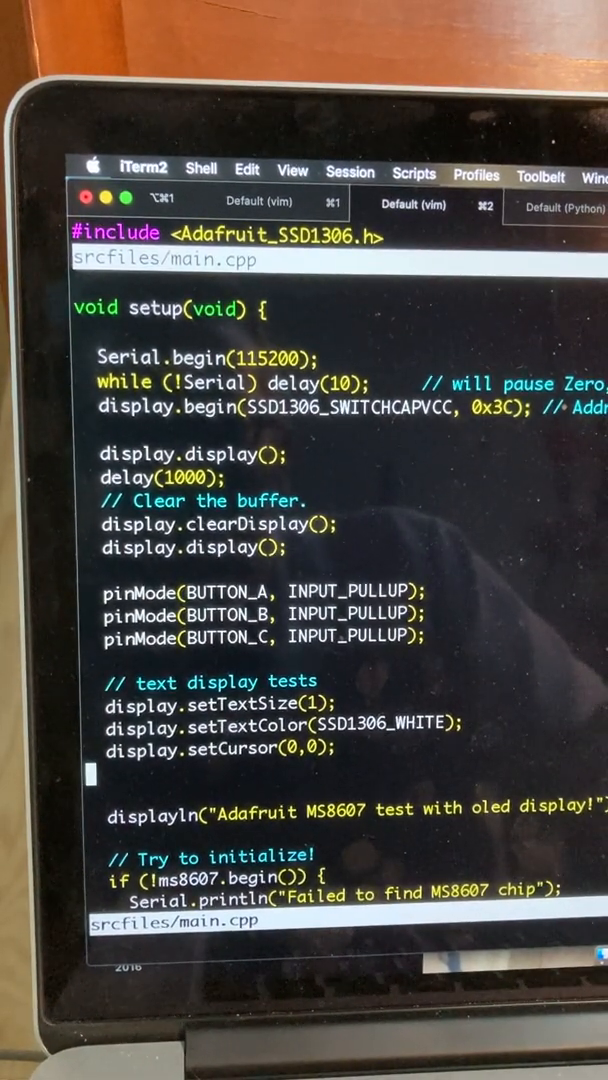
{"action": "scroll", "scroll_direction": "down", "scroll_amount": 3}
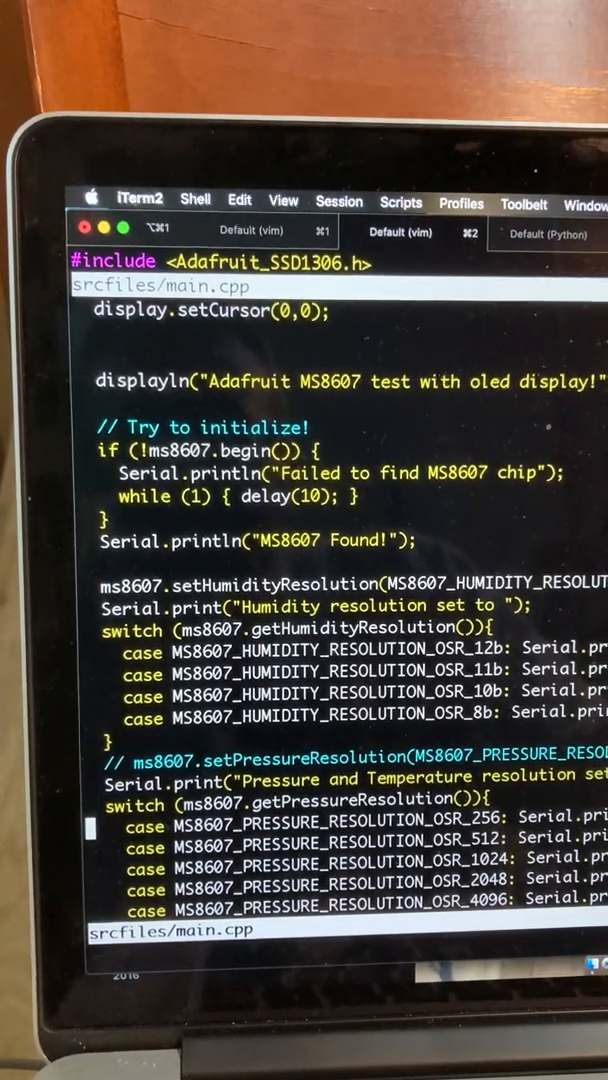
{"action": "scroll", "scroll_direction": "down", "scroll_amount": 3}
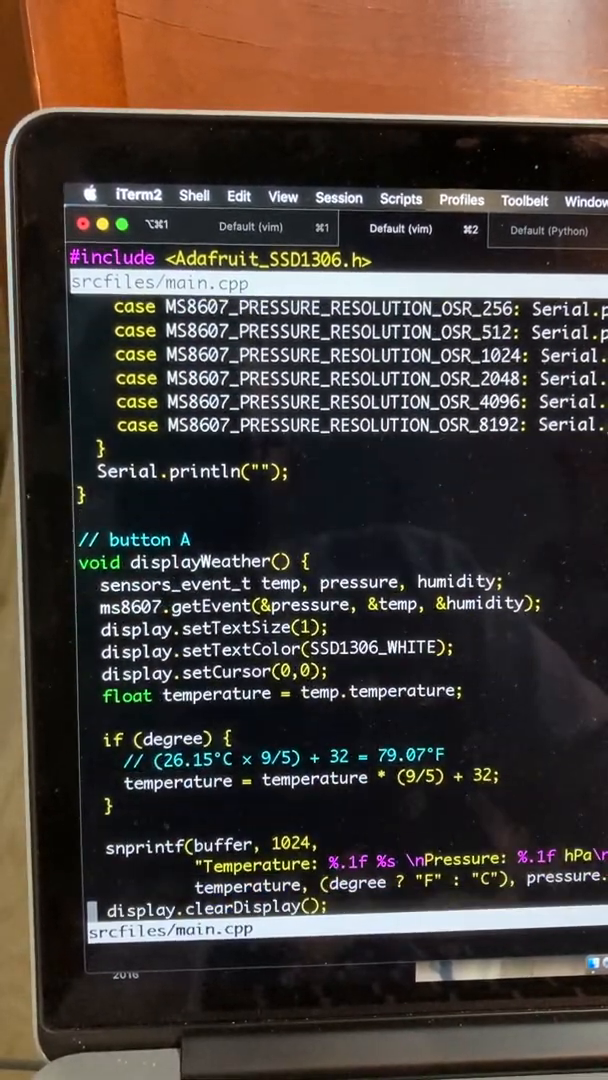
{"action": "scroll", "scroll_direction": "down", "scroll_amount": 3}
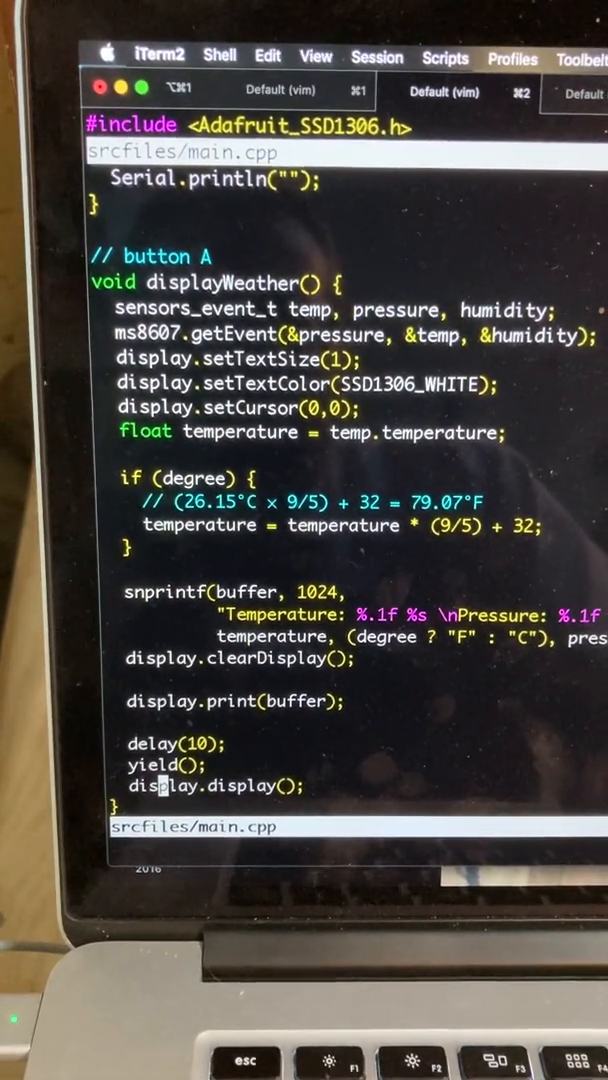
{"action": "scroll", "scroll_direction": "down", "scroll_amount": 3}
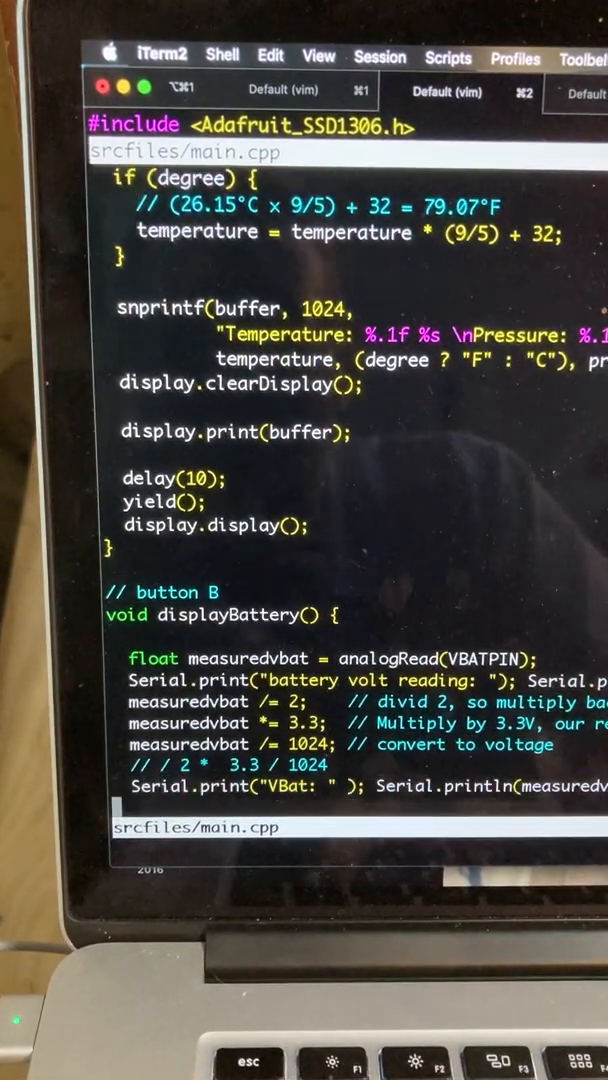
{"action": "scroll", "scroll_direction": "down", "scroll_amount": 3}
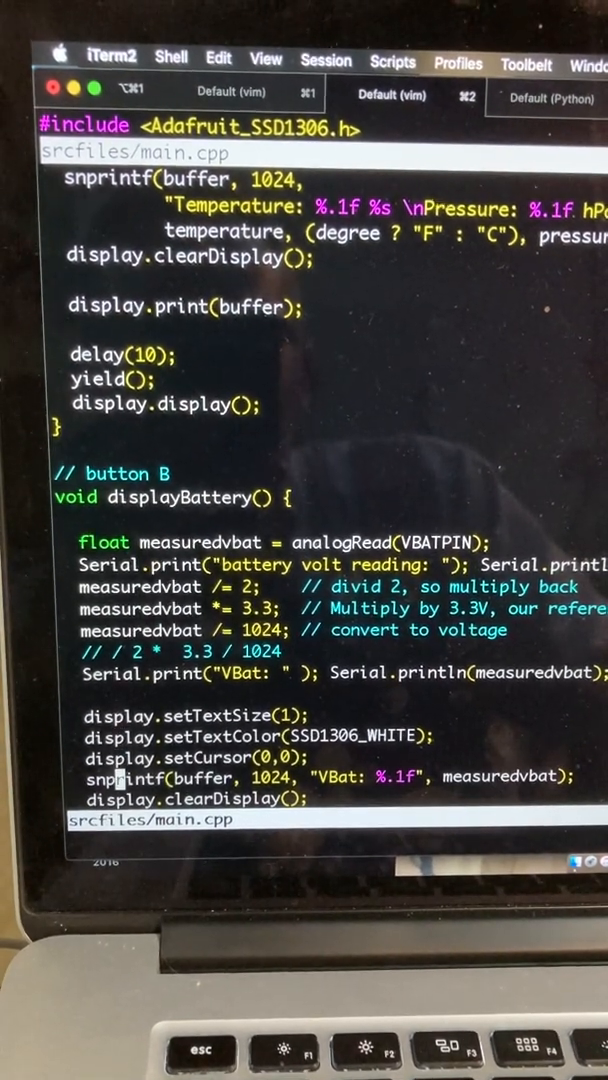
{"action": "scroll", "scroll_direction": "down", "scroll_amount": 3}
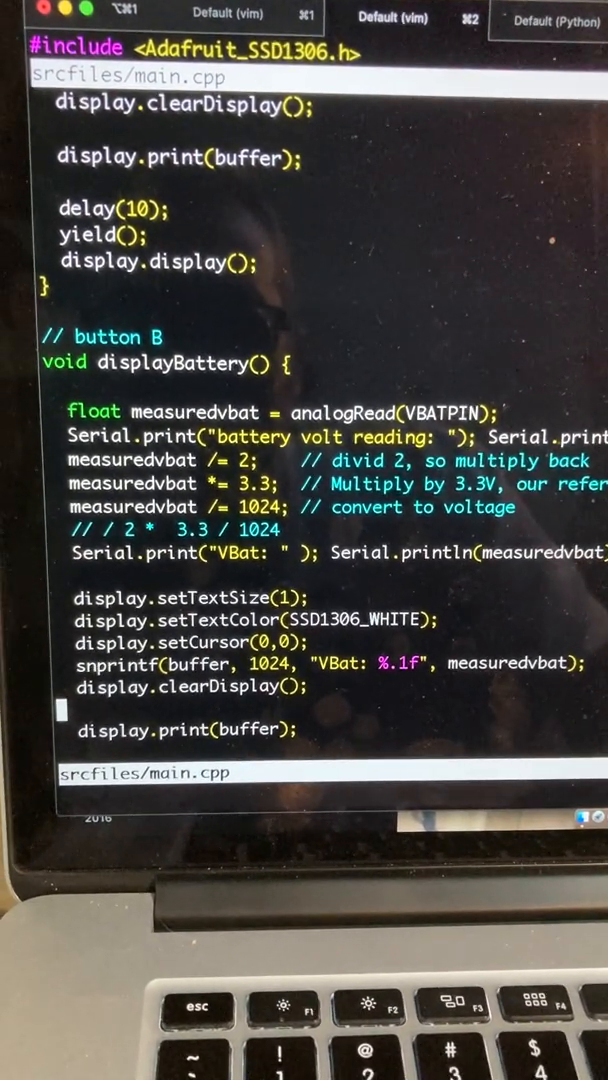
{"action": "scroll", "scroll_direction": "down", "scroll_amount": 3}
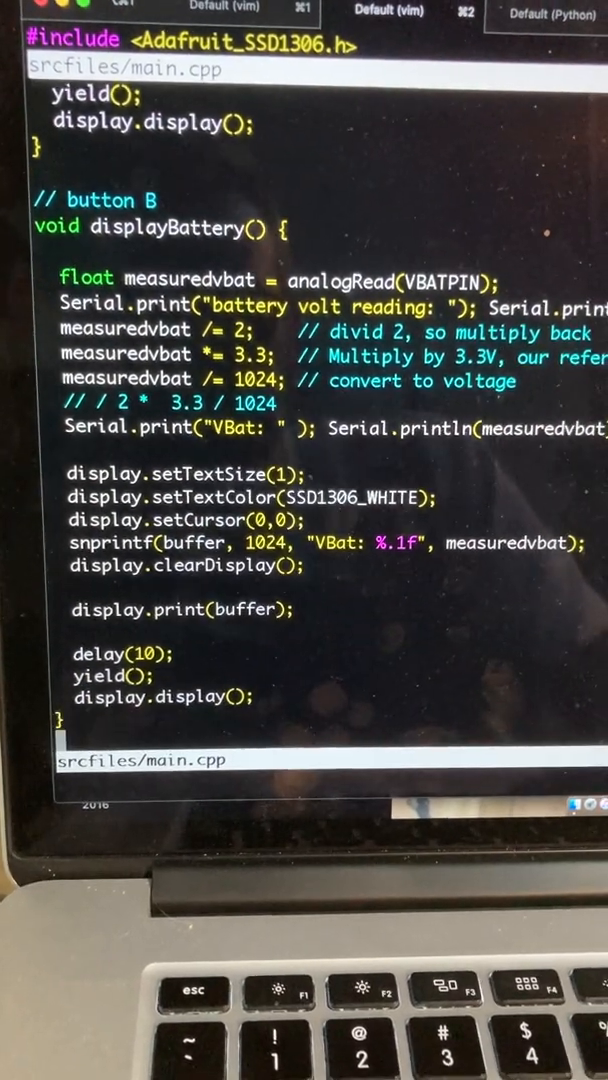
{"action": "scroll", "scroll_direction": "down", "scroll_amount": 3}
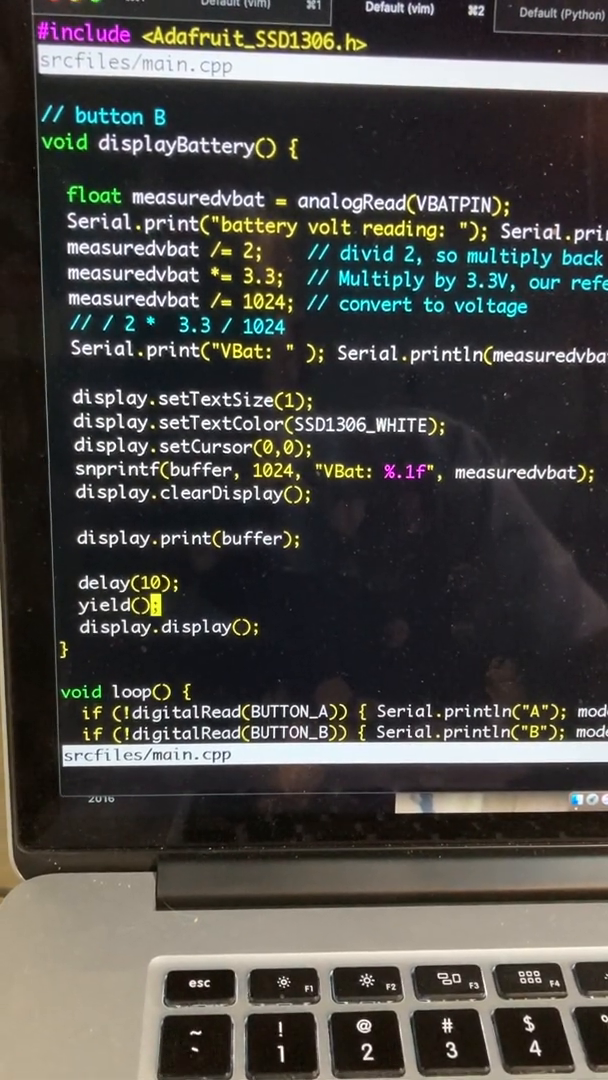
{"action": "scroll", "scroll_direction": "down", "scroll_amount": 3}
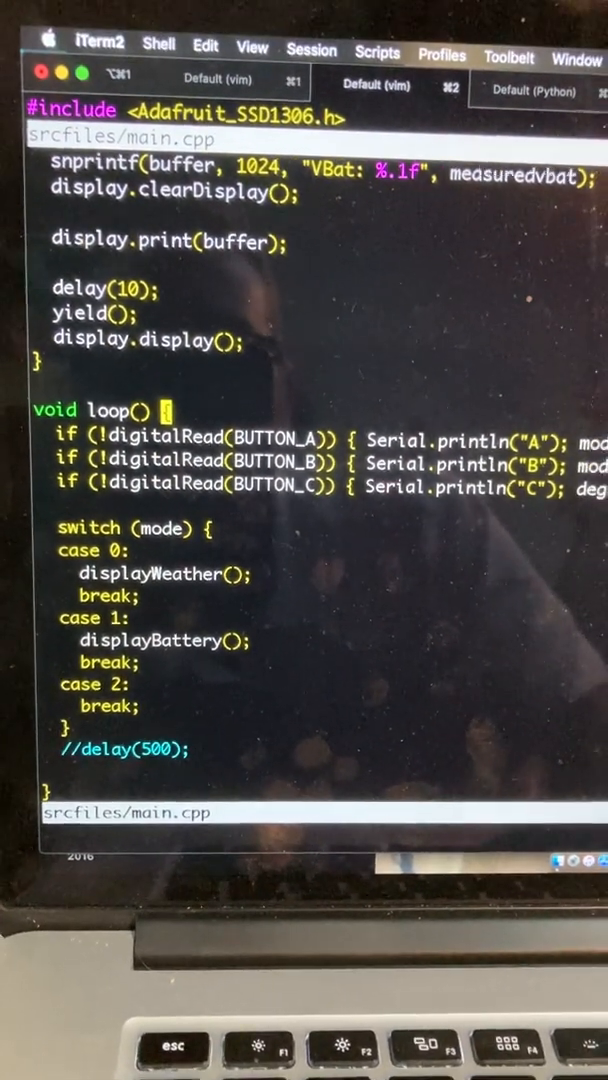
{"action": "scroll", "scroll_direction": "up", "scroll_amount": 3}
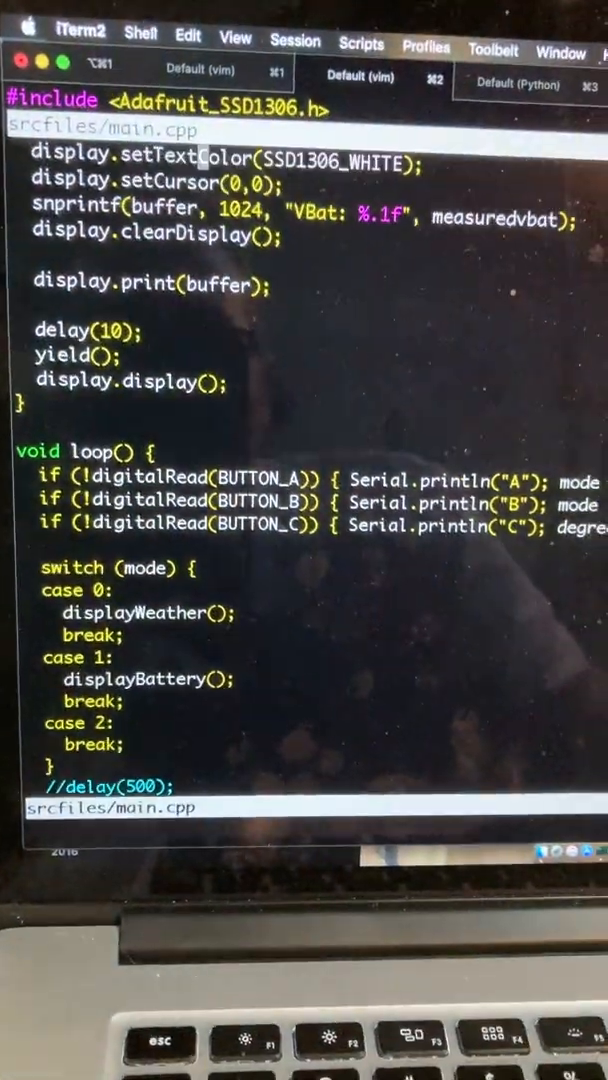